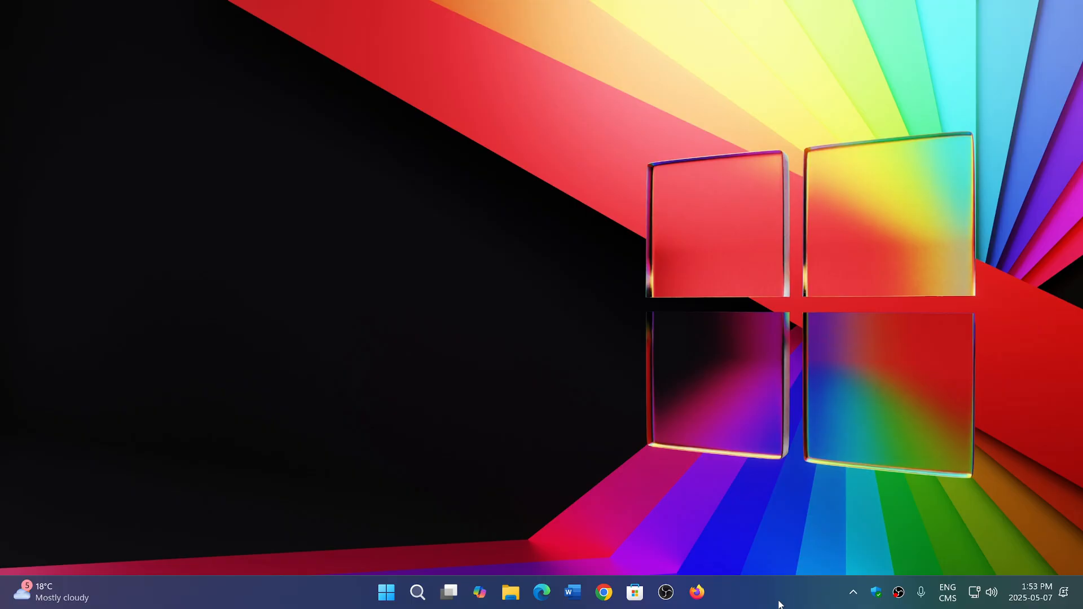
mouse_move(565, 438)
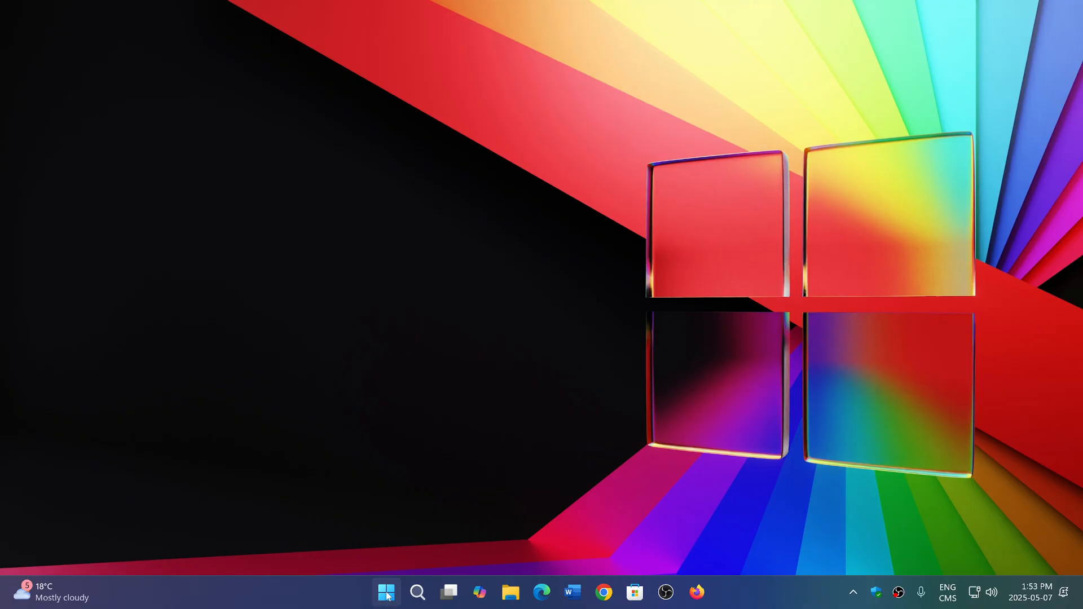
Open the Win+X power-user menu from the Start button.
right_click(385, 592)
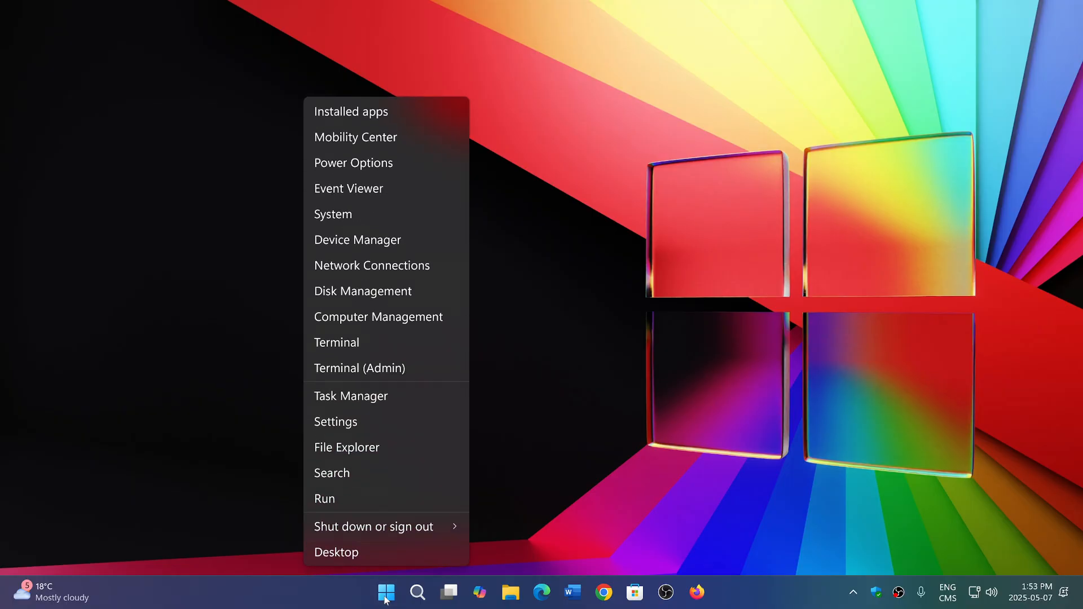
mouse_move(624, 353)
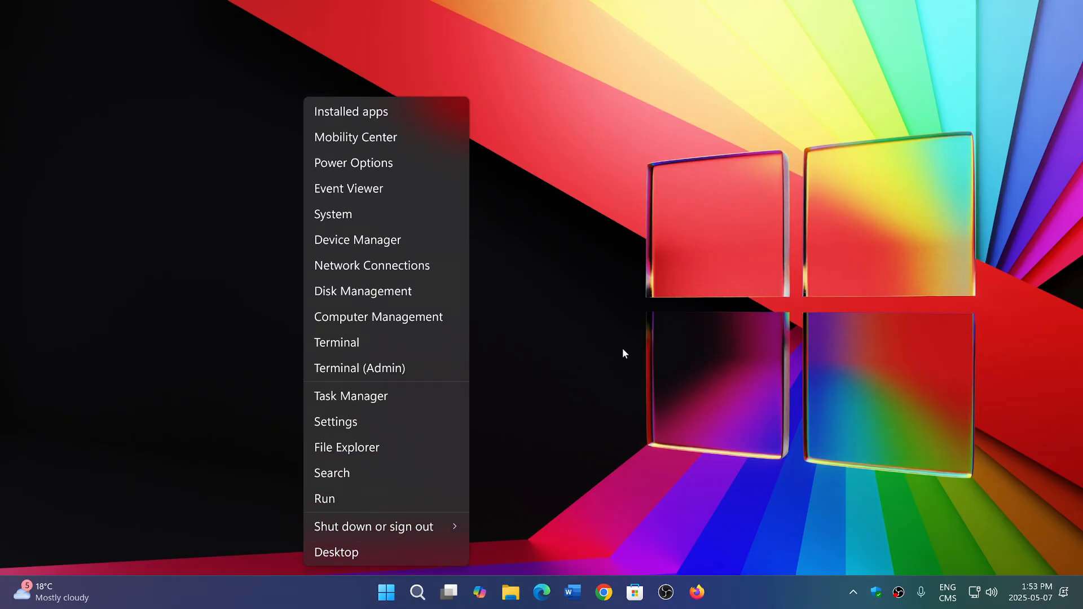
Launch Device Manager and expand Network adapters to list the Wi-Fi, Ethernet and WAN Miniport adapters.
left_click(403, 244)
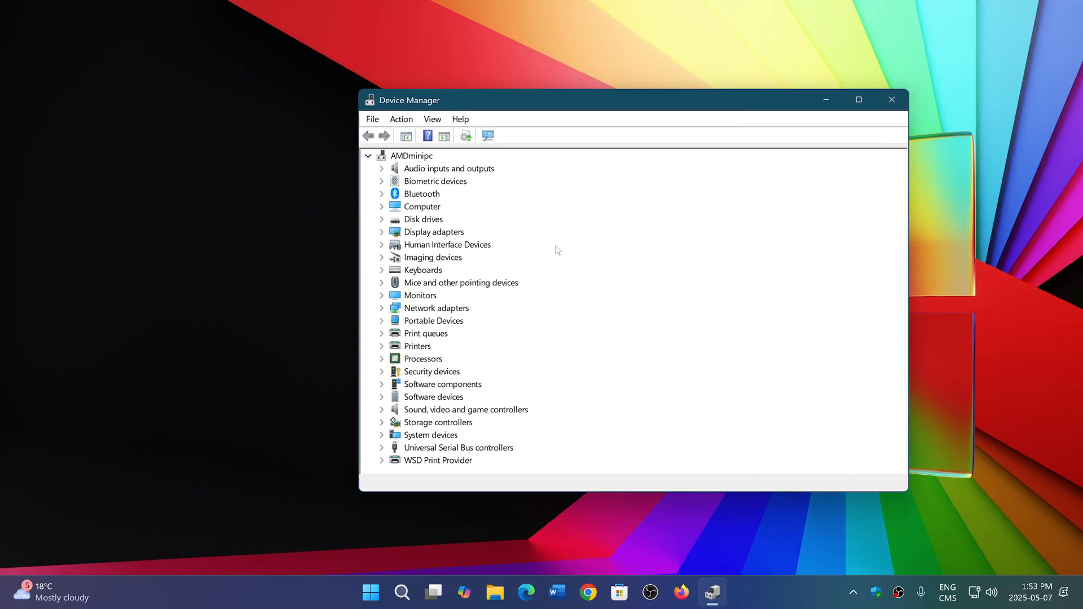
mouse_move(447, 225)
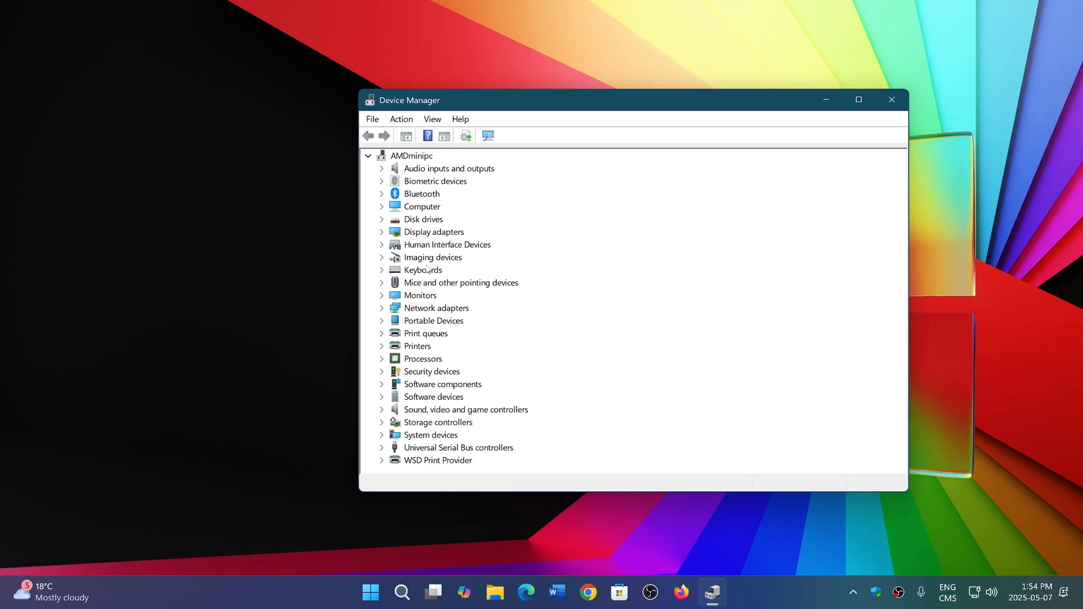
left_click(382, 308)
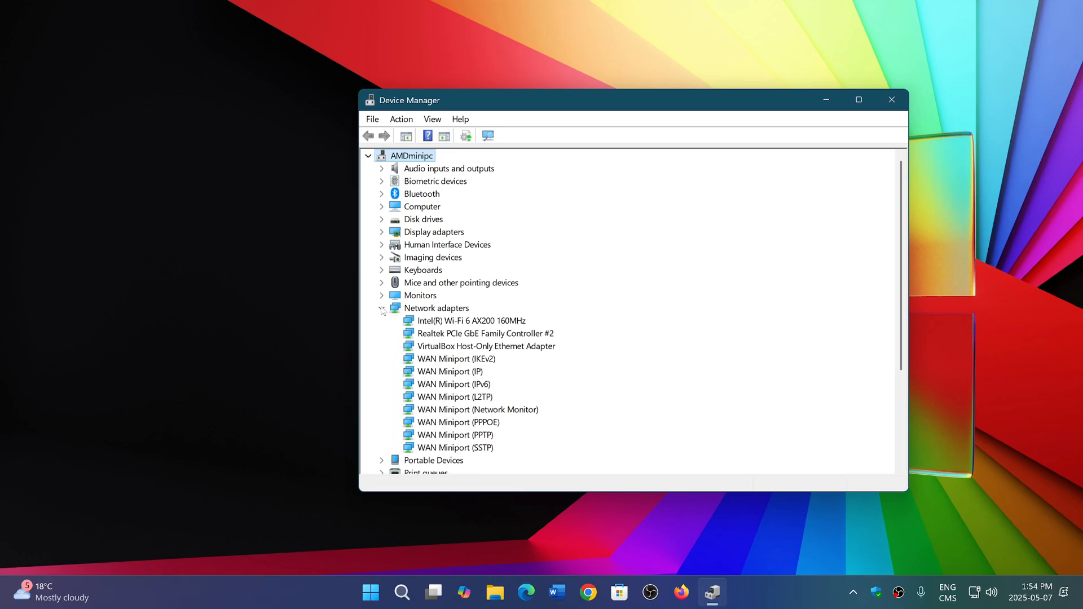
mouse_move(571, 270)
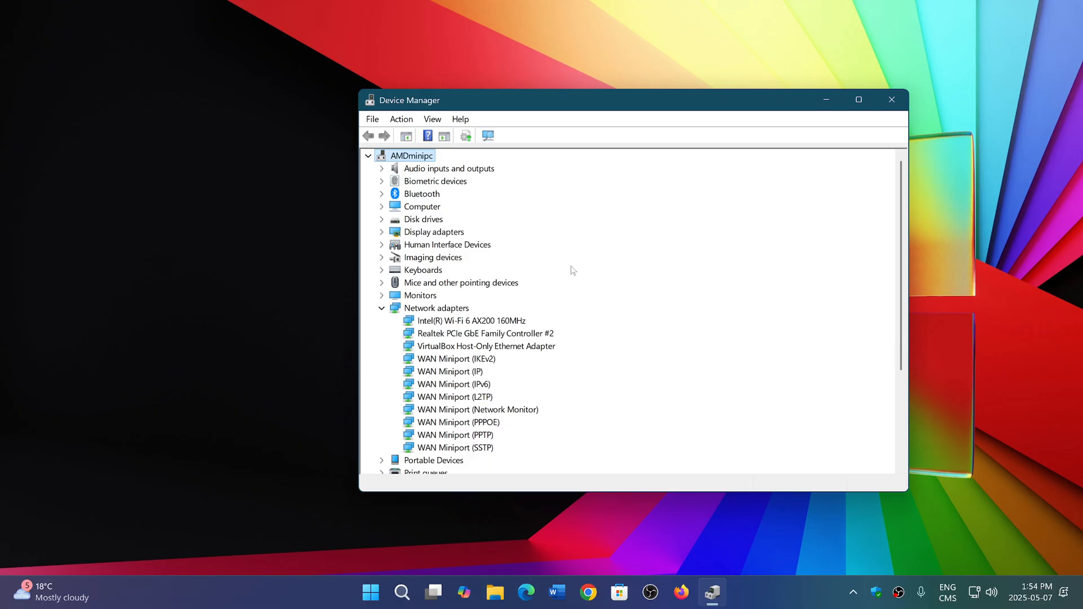
mouse_move(380, 262)
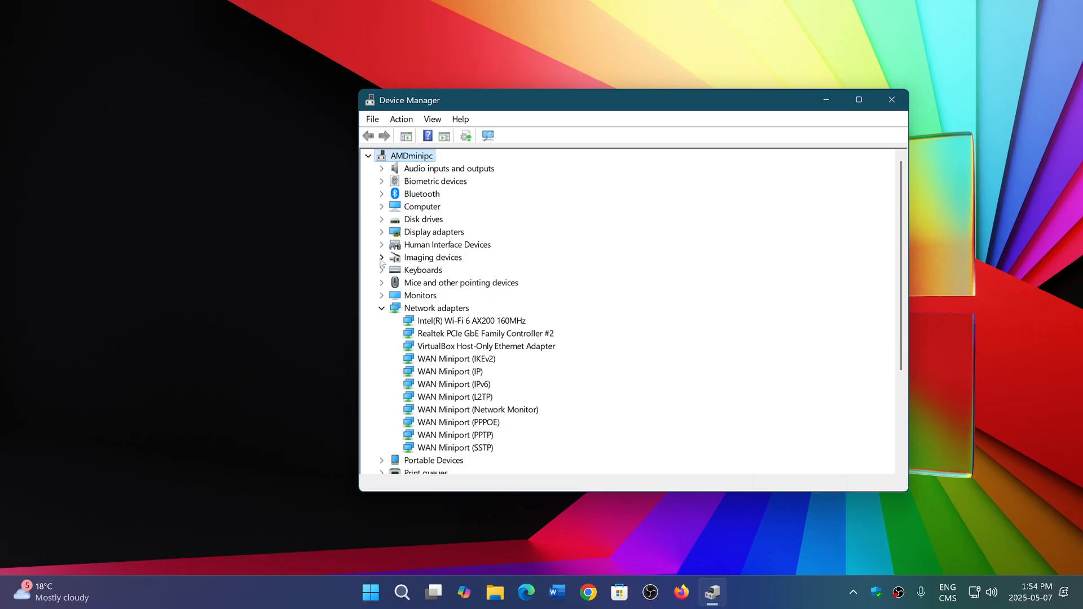
Expand Imaging devices and open the Intel(R) Wi-Fi 6 AX200 160MHz adapter's Properties.
left_click(381, 257)
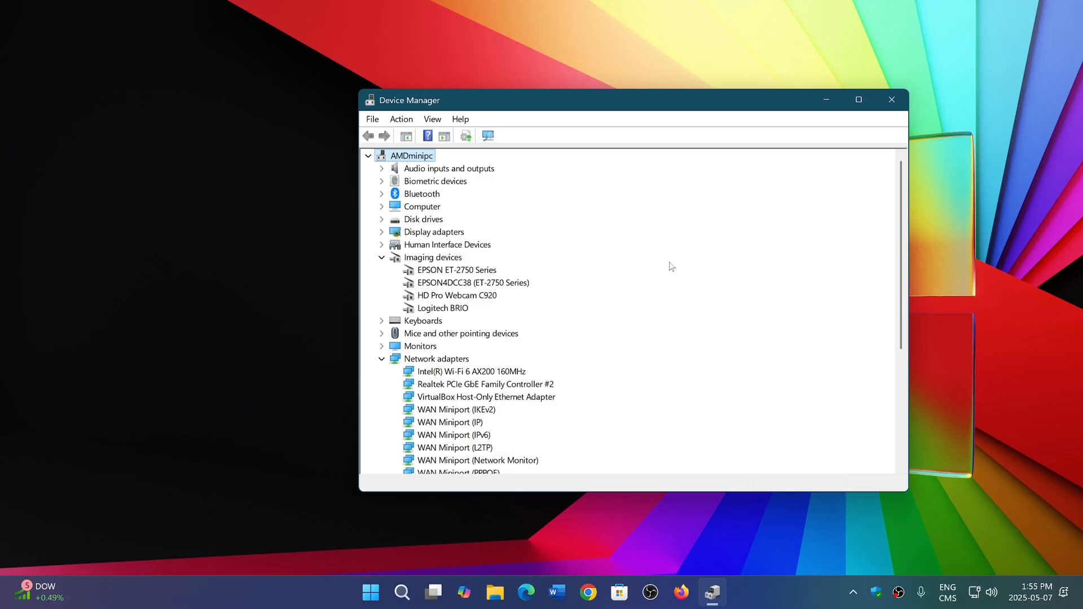
mouse_move(609, 206)
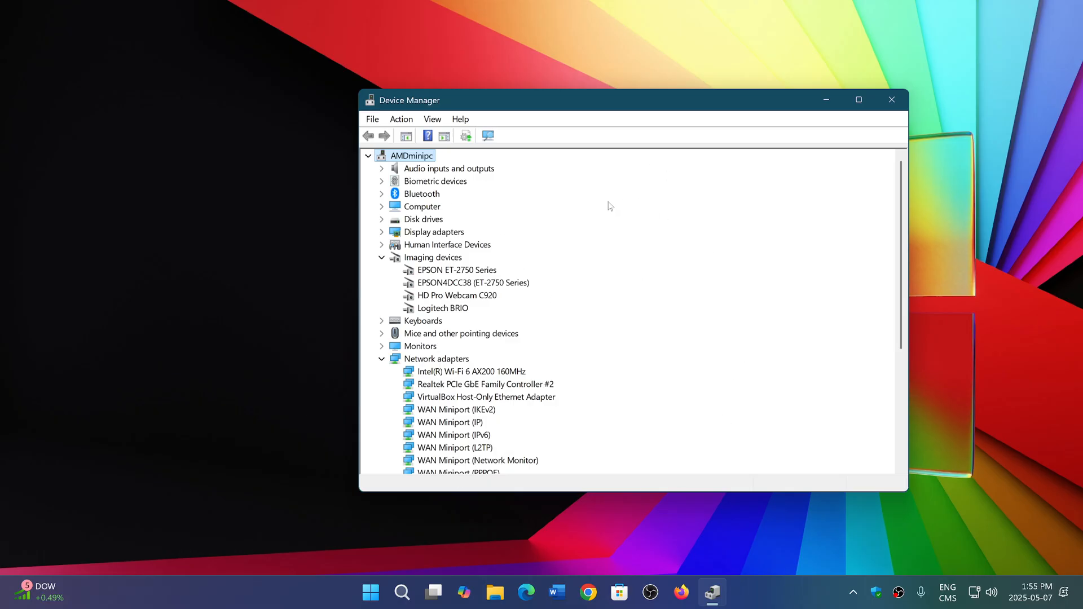
scroll("down", 3)
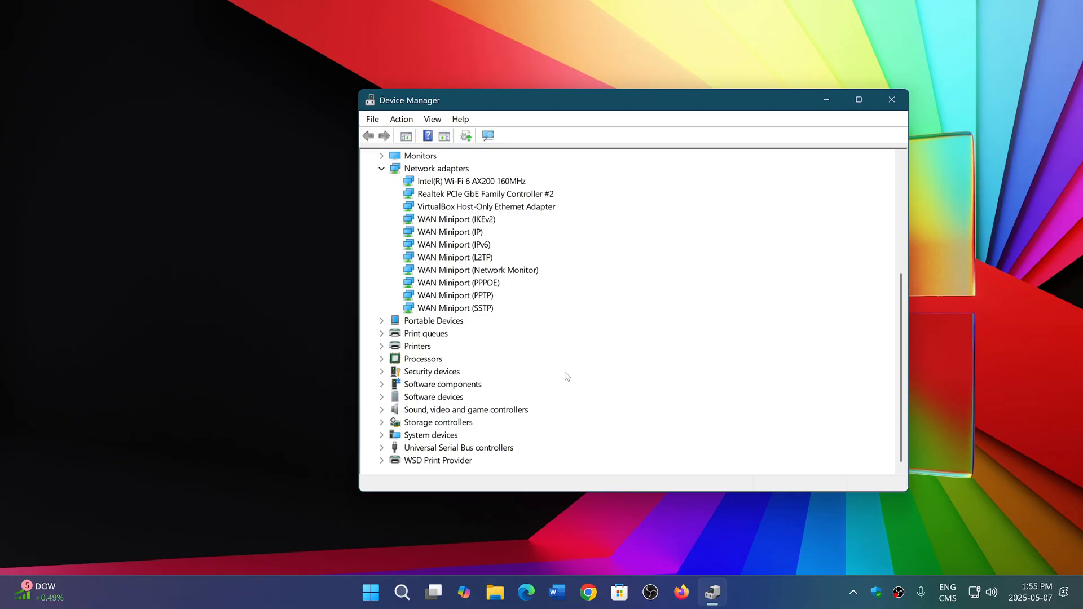
mouse_move(544, 247)
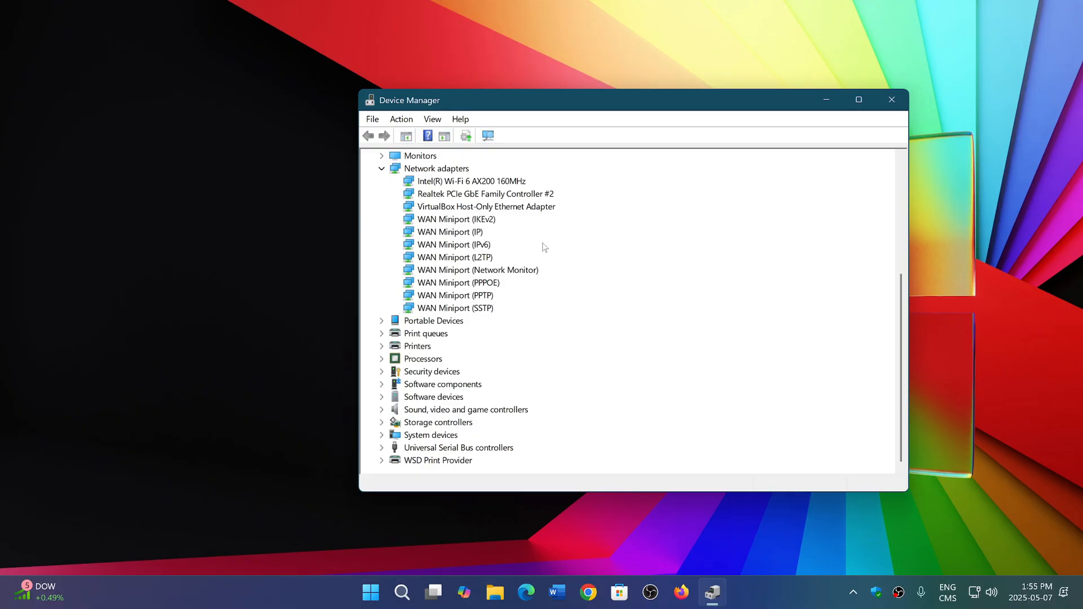
mouse_move(515, 185)
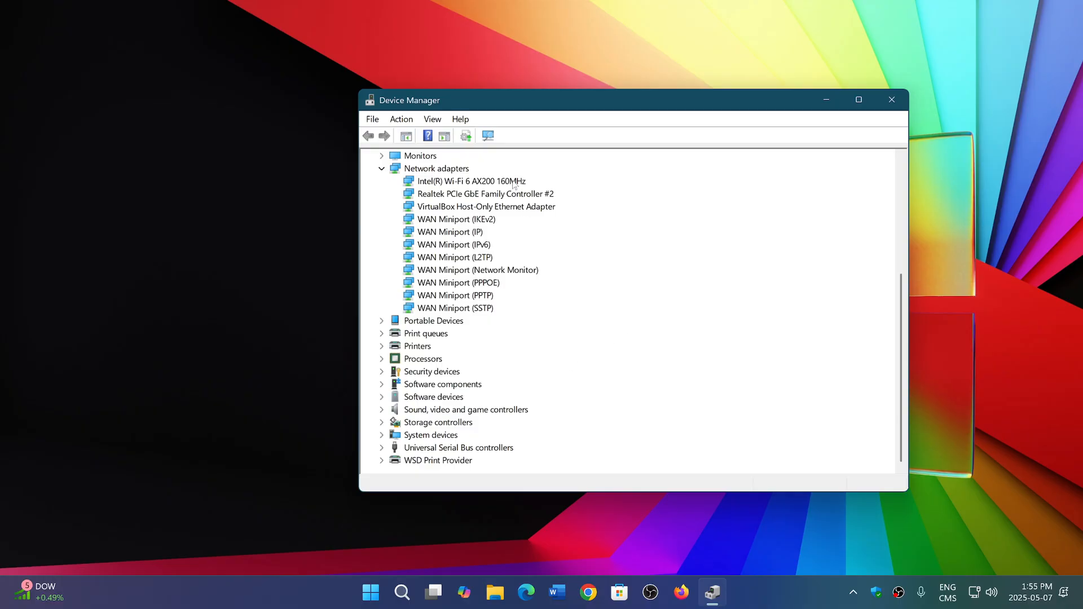
double_click(471, 181)
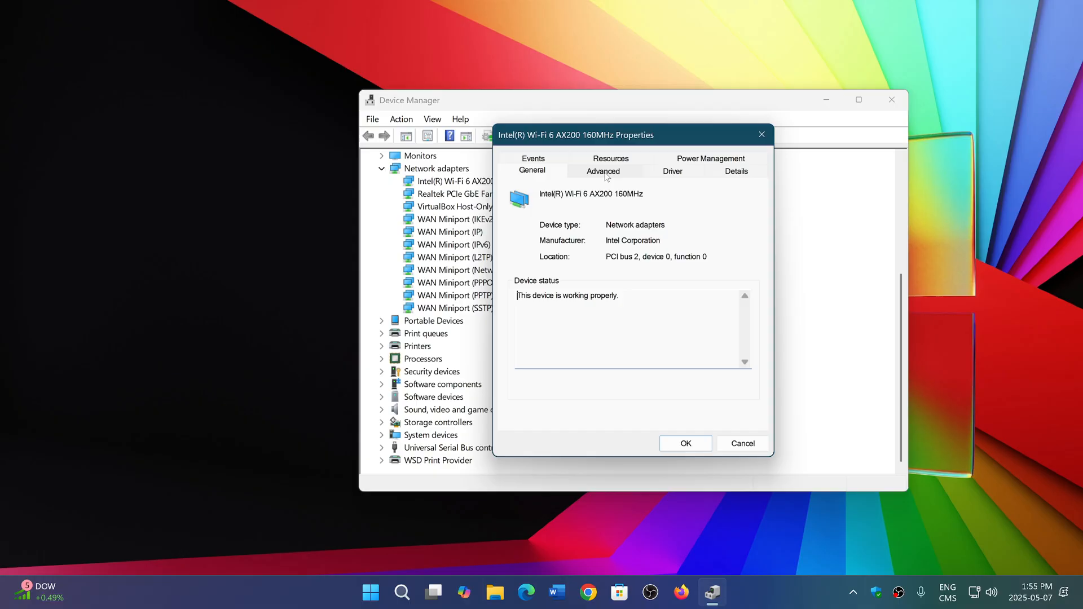
View the Intel driver details (version 23.110.0.5), then close Properties and Device Manager.
left_click(671, 171)
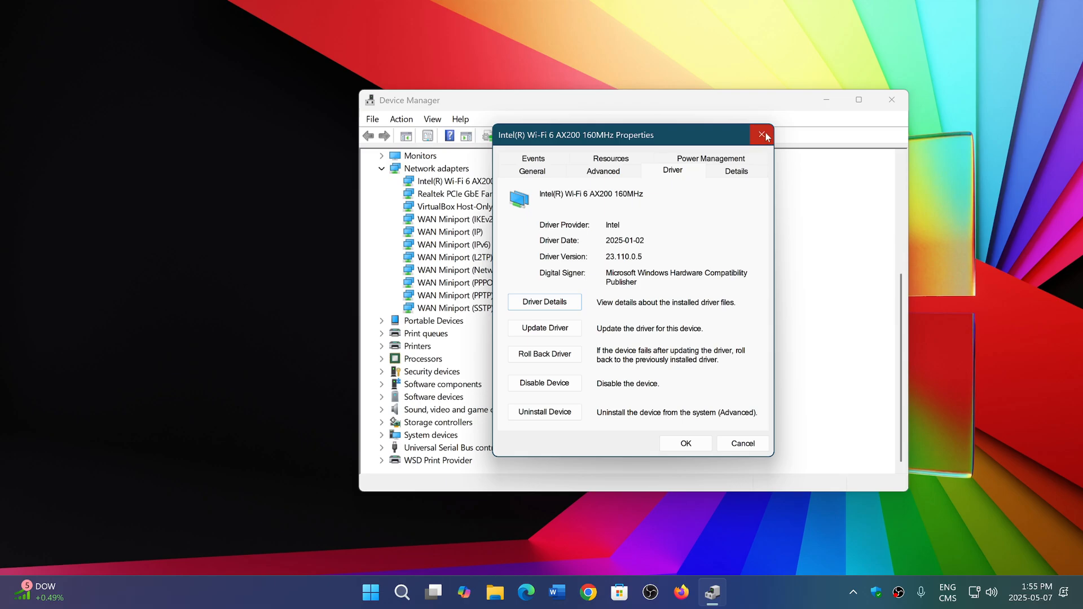
left_click(762, 135)
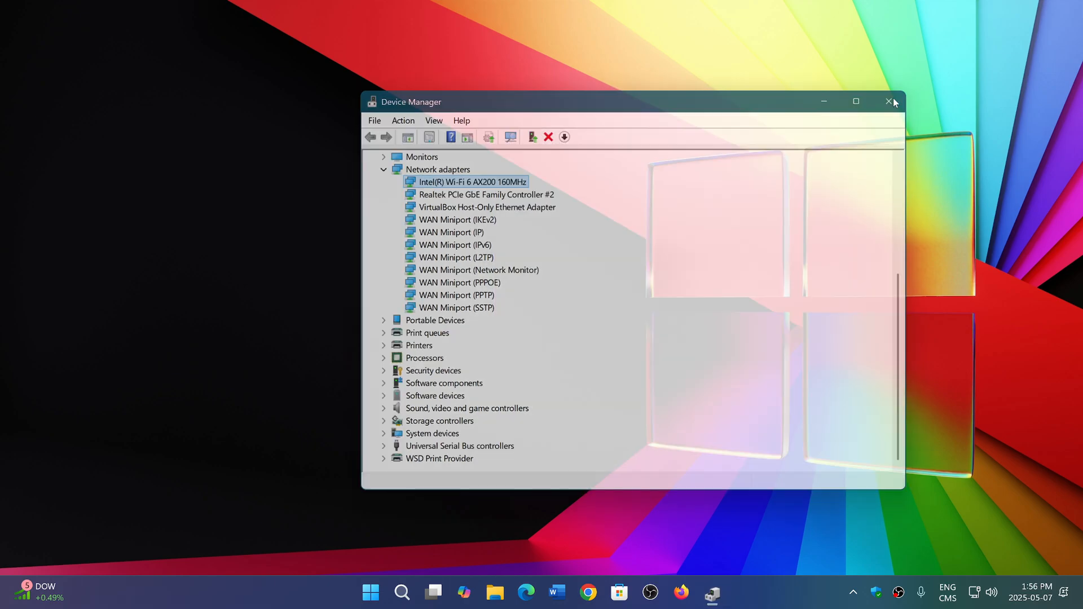
left_click(890, 102)
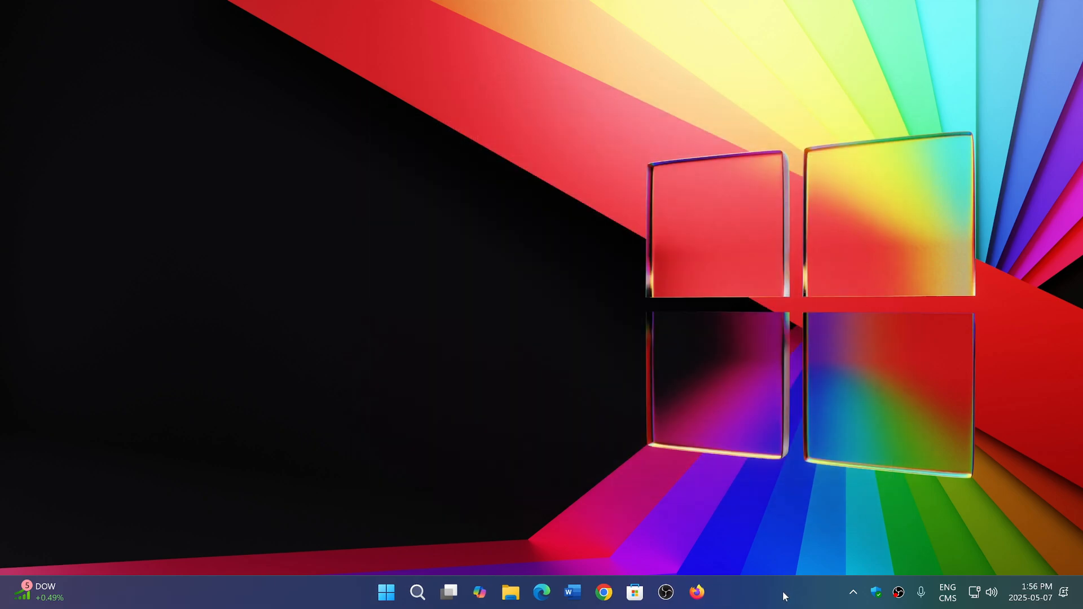